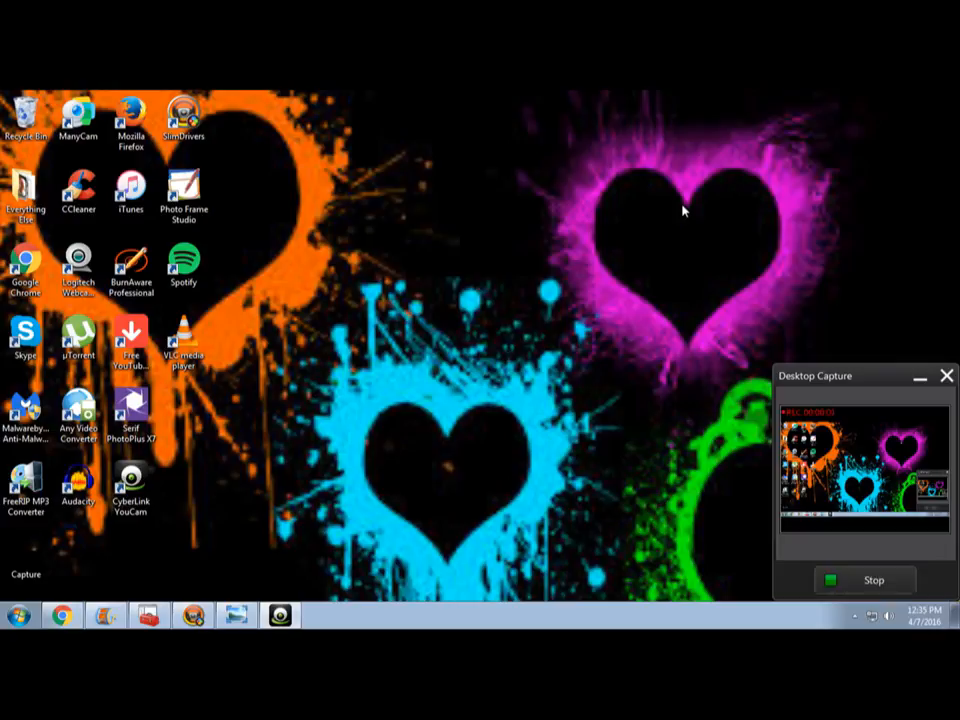
pyautogui.moveTo(642, 178)
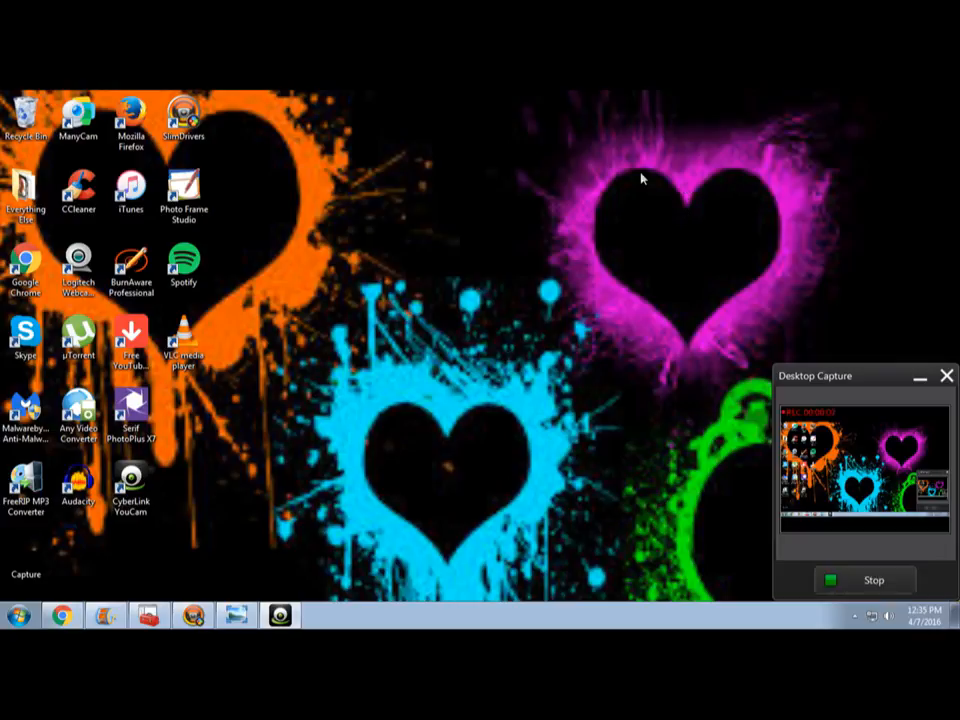
pyautogui.moveTo(563, 146)
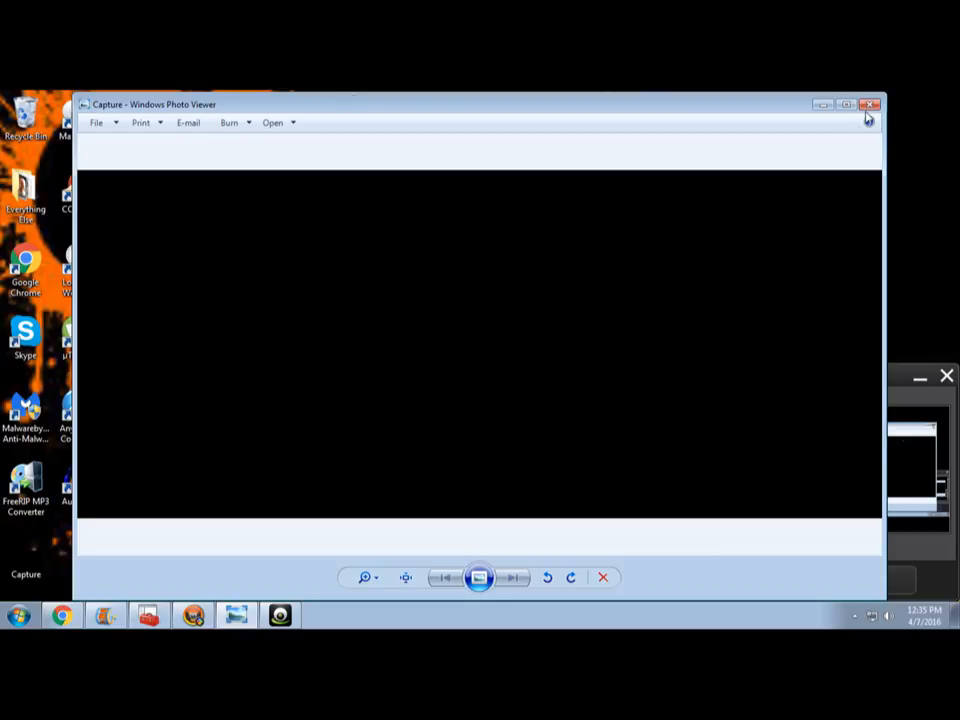
# Step: Close the black Capture preview and dismiss the Intel chipset drivers-already-up-to-date message
pyautogui.click(869, 104)
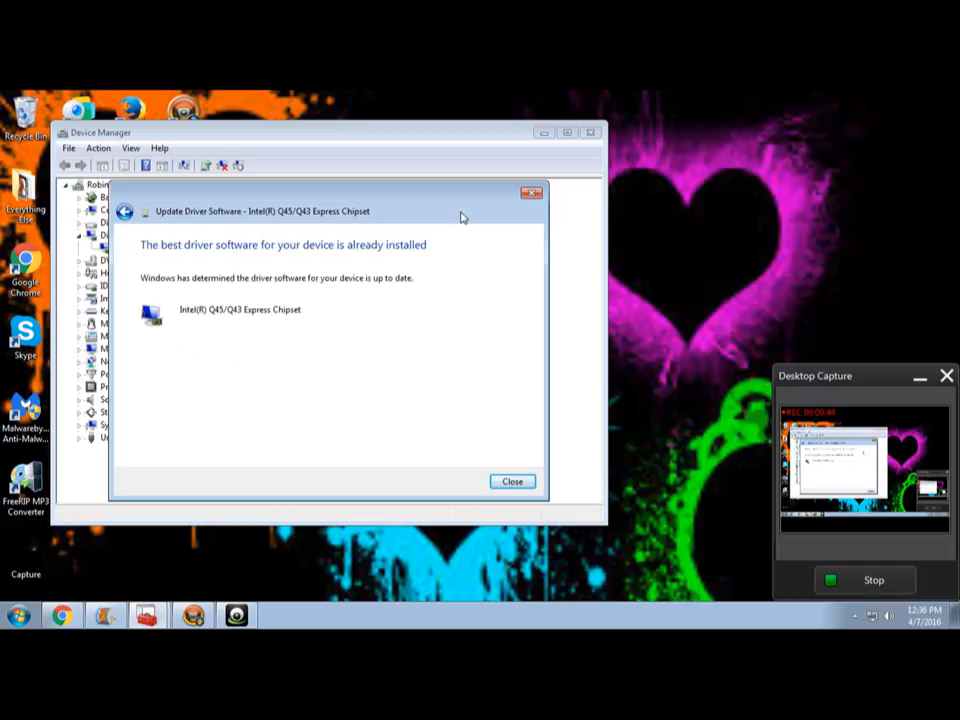
pyautogui.click(511, 481)
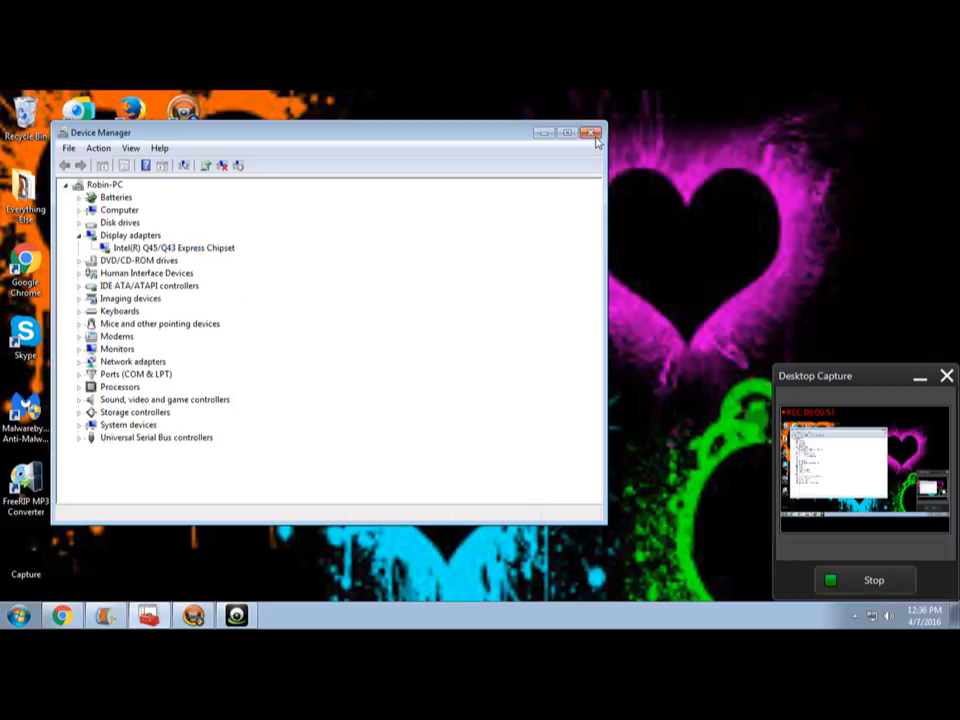
# Step: Close Device Manager so SlimDrivers Free shows its overview with 18 updates
pyautogui.click(591, 132)
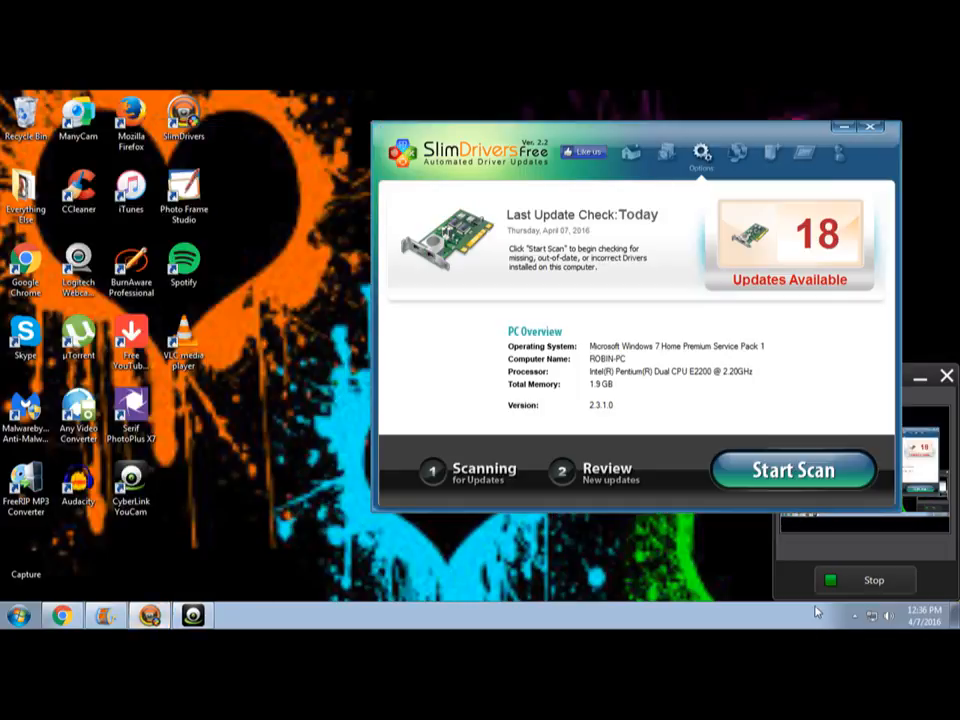
pyautogui.moveTo(537, 183)
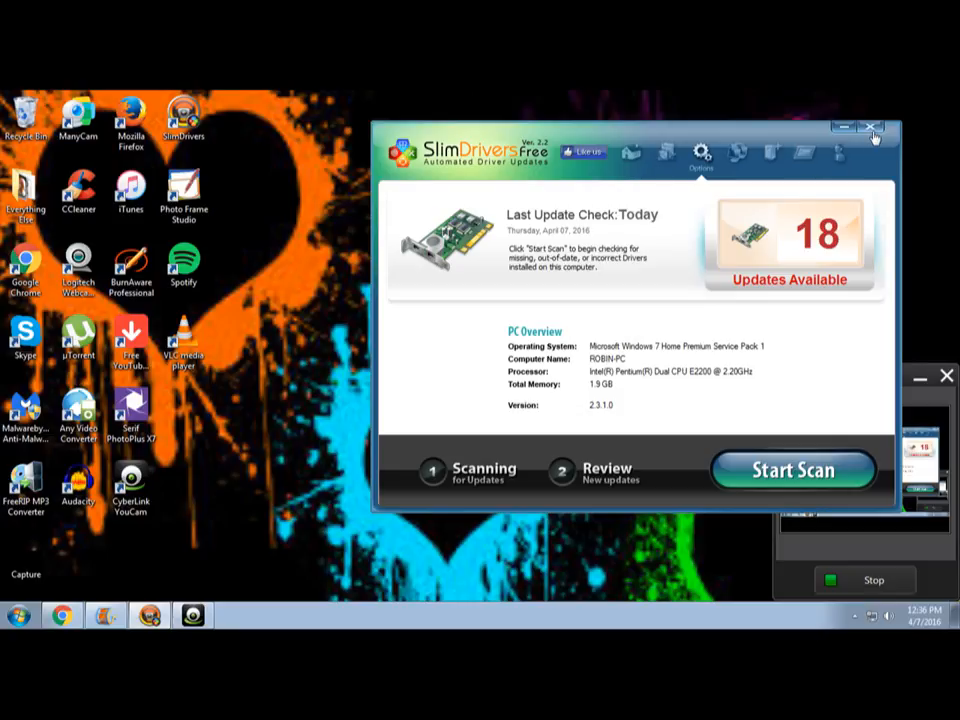
pyautogui.moveTo(873, 140)
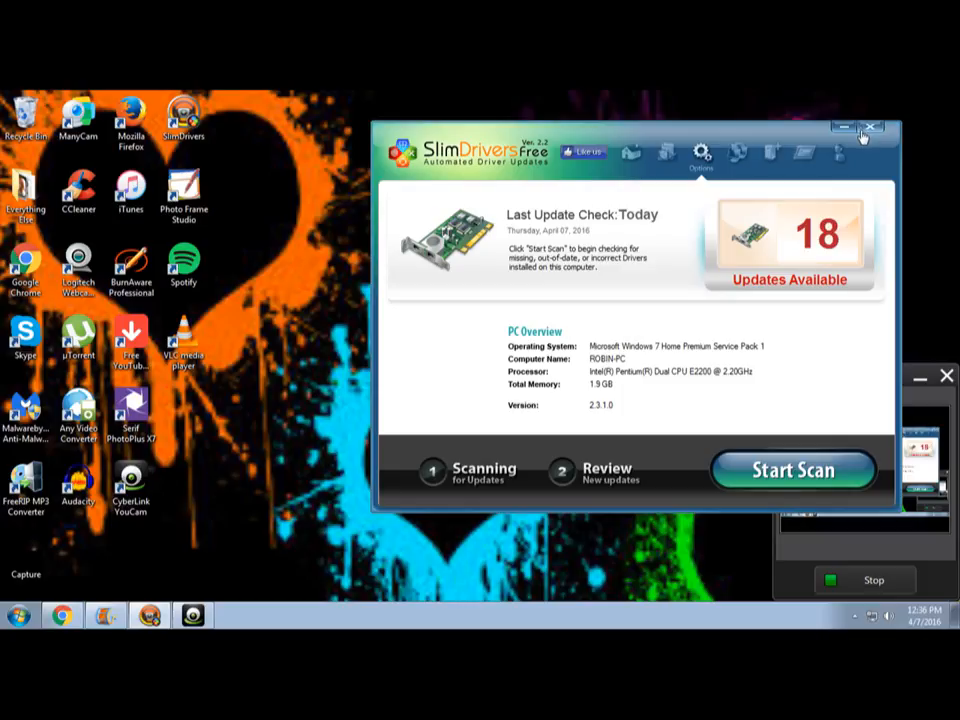
# Step: Close SlimDrivers and save the webcam clip project to the Desktop as an MPEG-4 movie
pyautogui.click(871, 128)
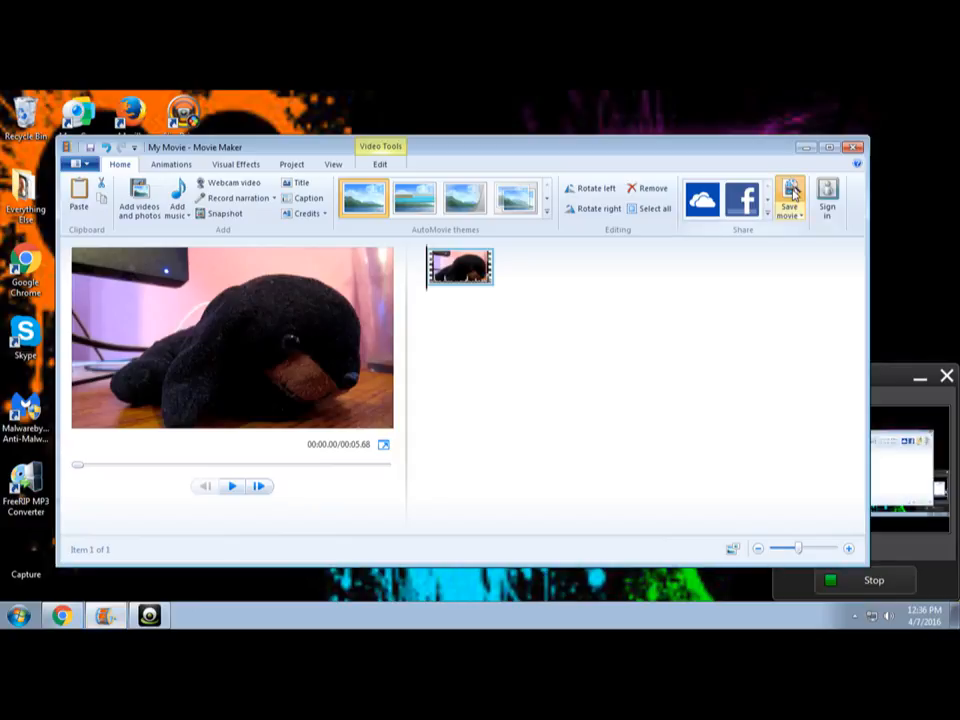
pyautogui.moveTo(415, 220)
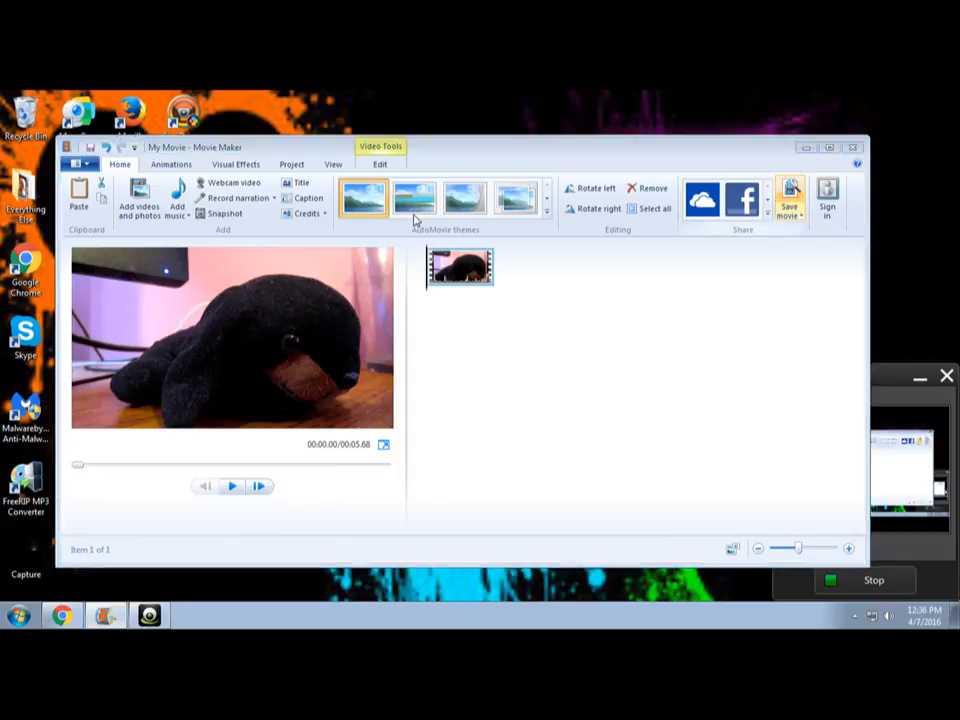
pyautogui.click(790, 197)
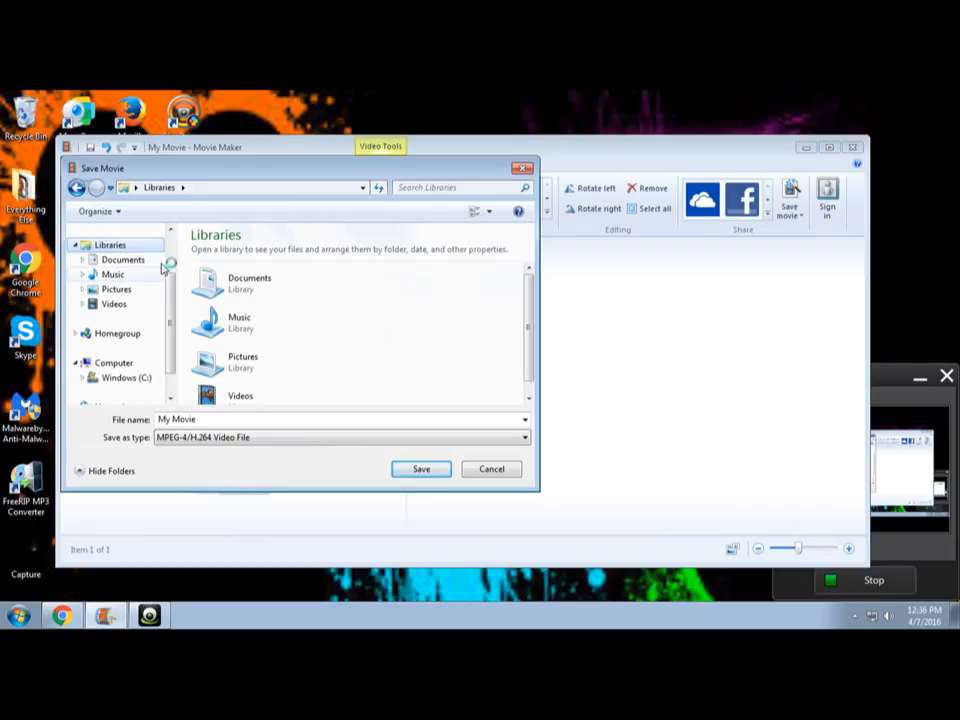
pyautogui.click(116, 250)
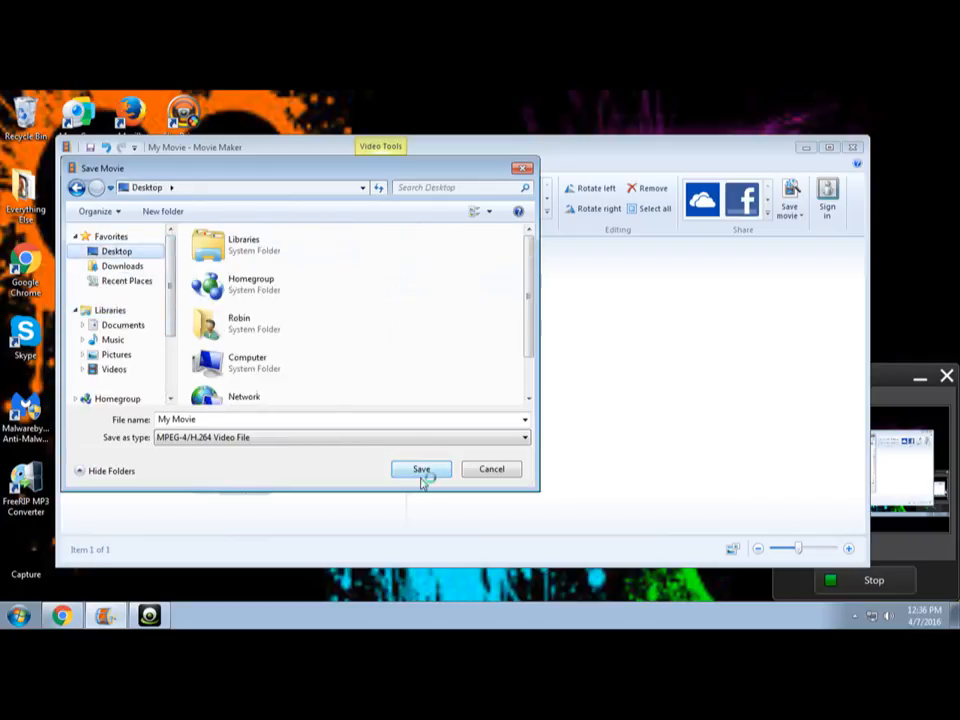
pyautogui.click(420, 469)
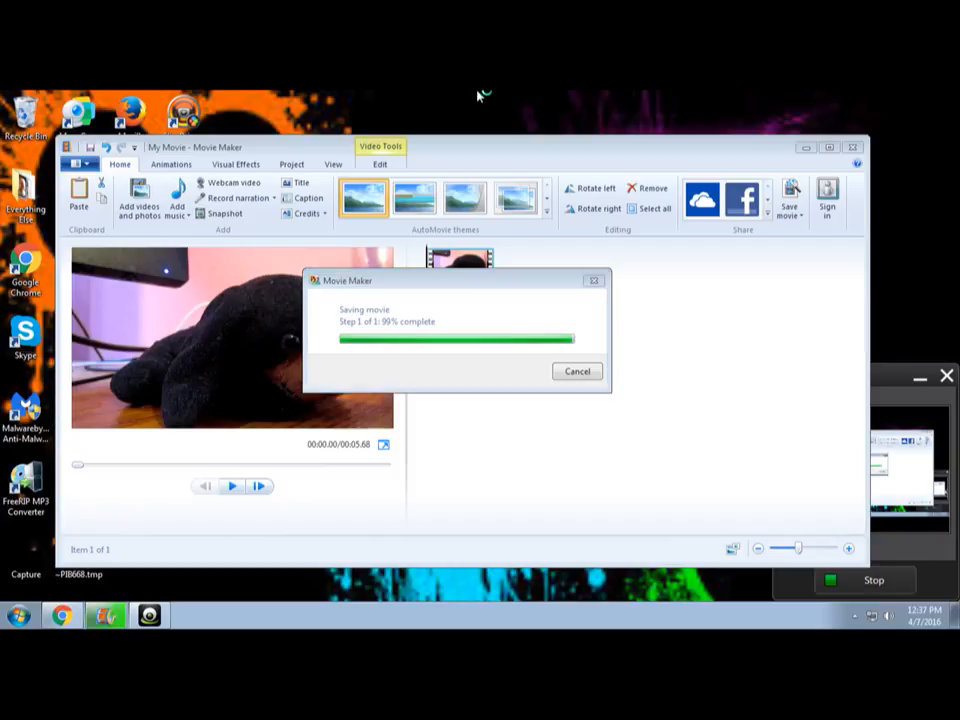
pyautogui.moveTo(490, 147)
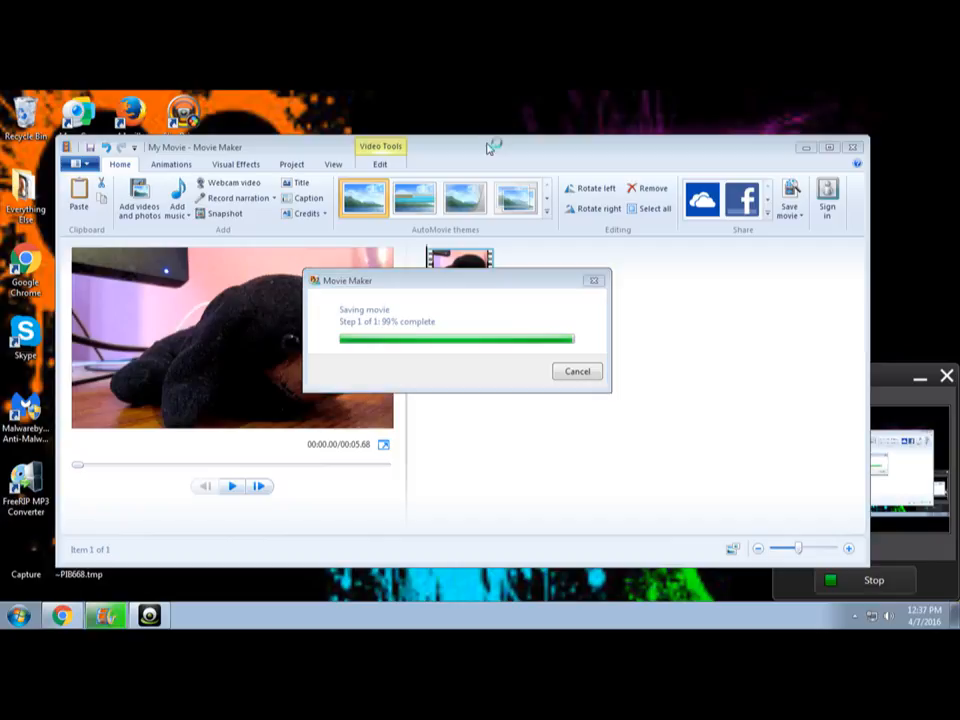
pyautogui.moveTo(489, 148)
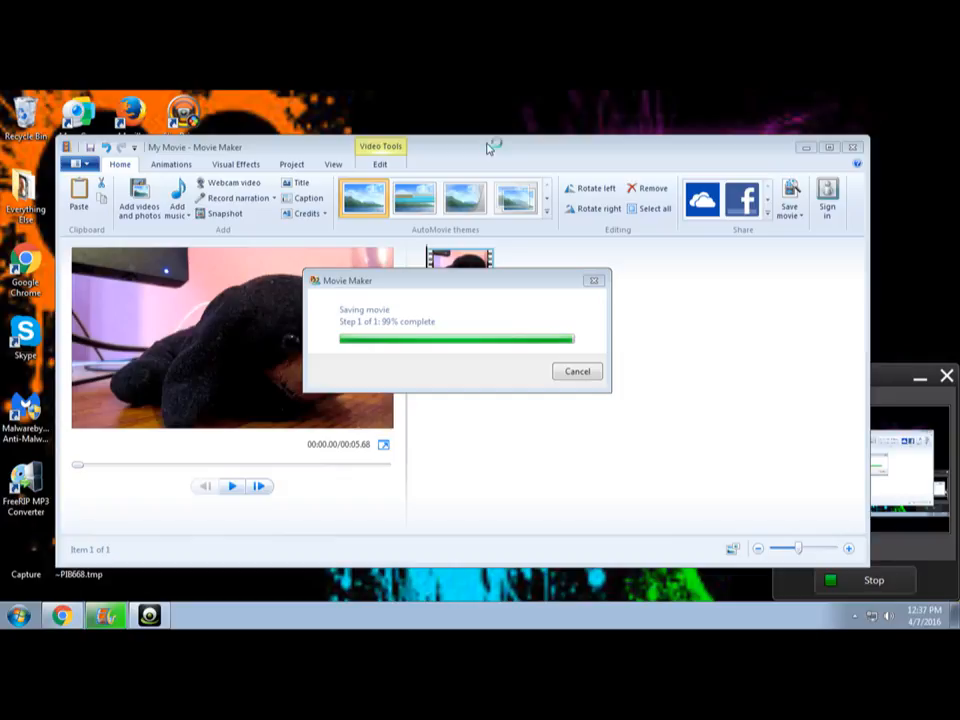
pyautogui.moveTo(490, 148)
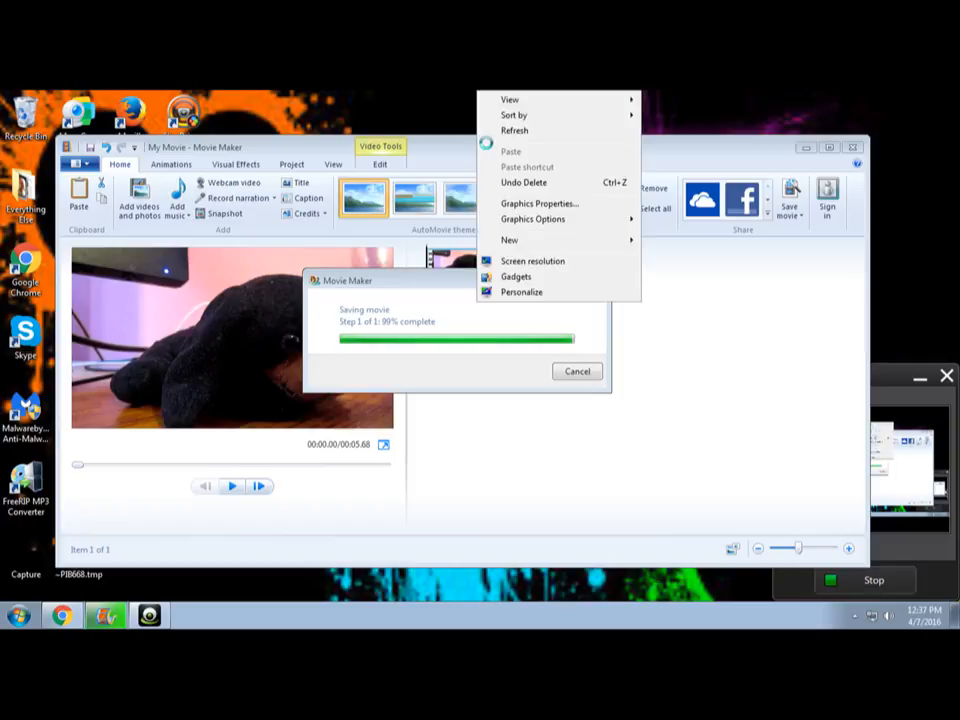
# Step: Refresh the desktop while the movie export finishes to 100%
pyautogui.click(465, 149)
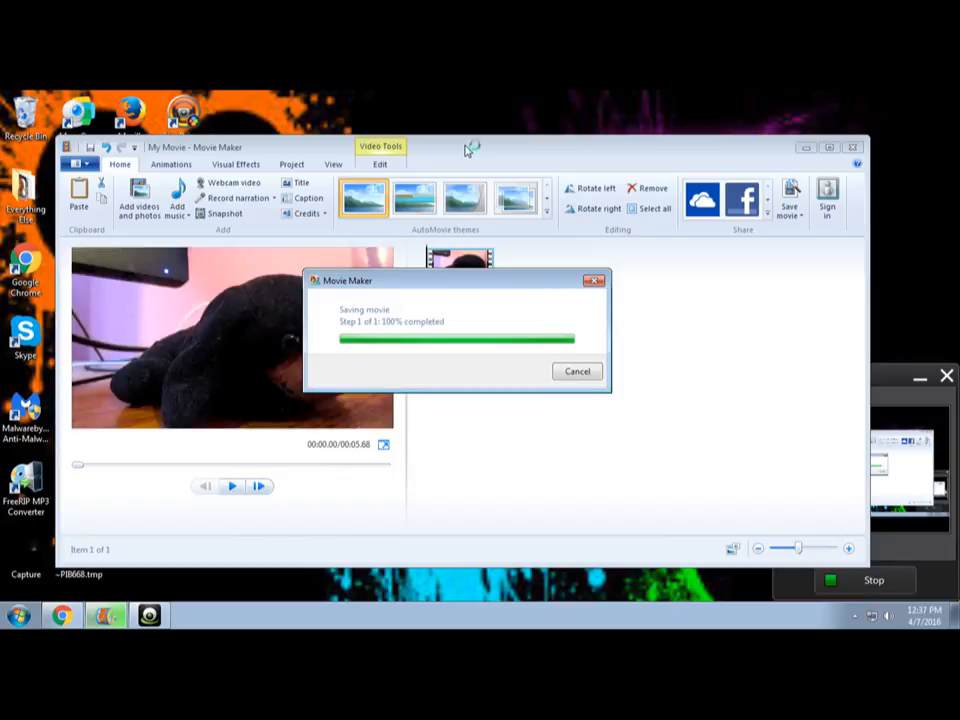
pyautogui.moveTo(465, 148)
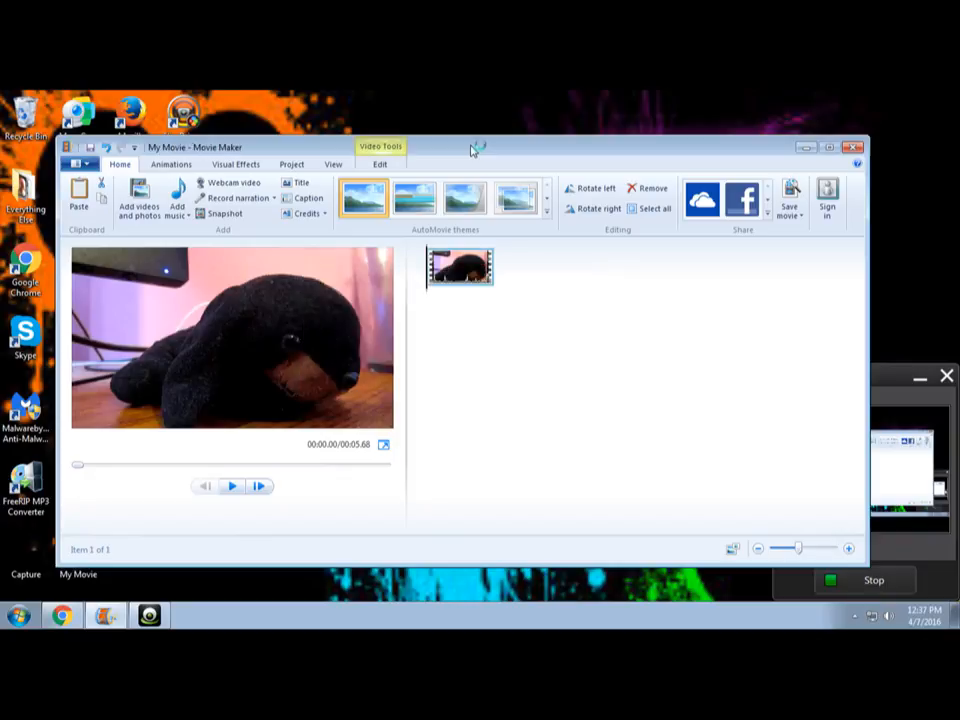
pyautogui.moveTo(475, 150)
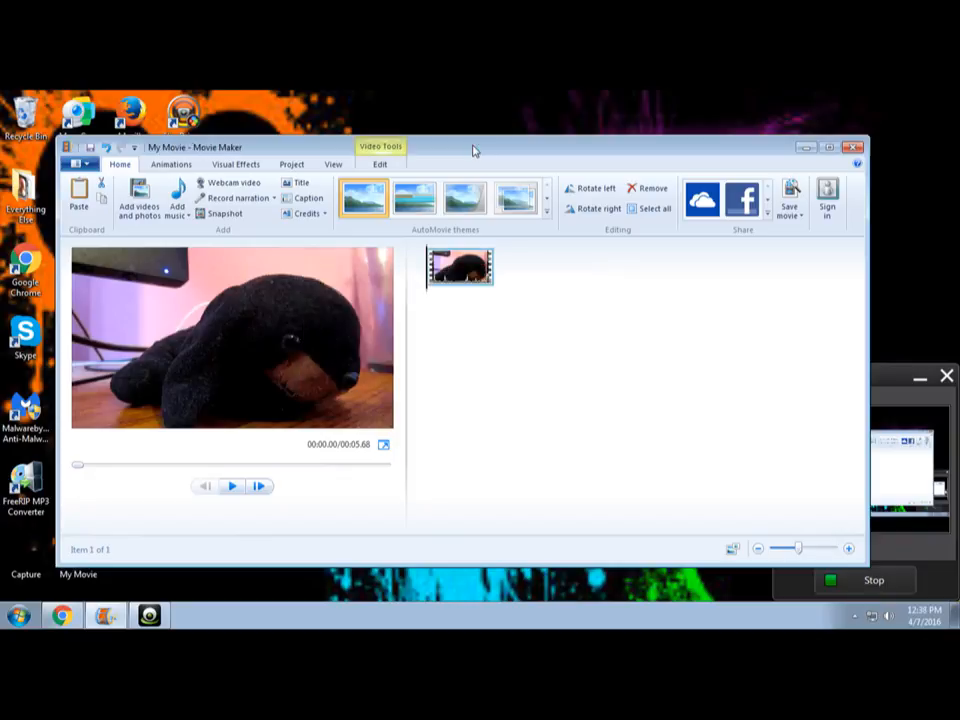